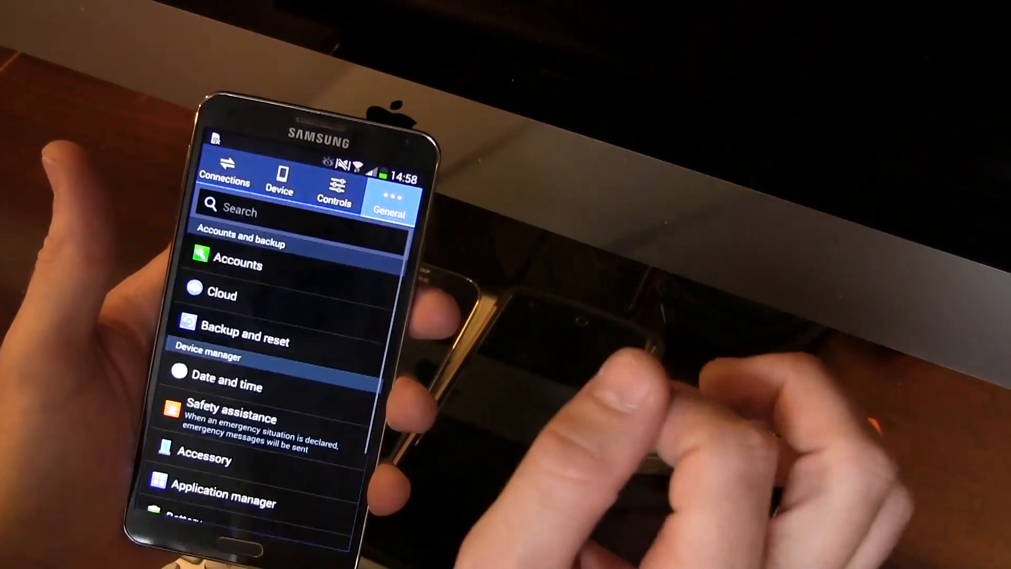
# Step: Scroll down the General settings list toward the Security entry
pyautogui.scroll(-3)
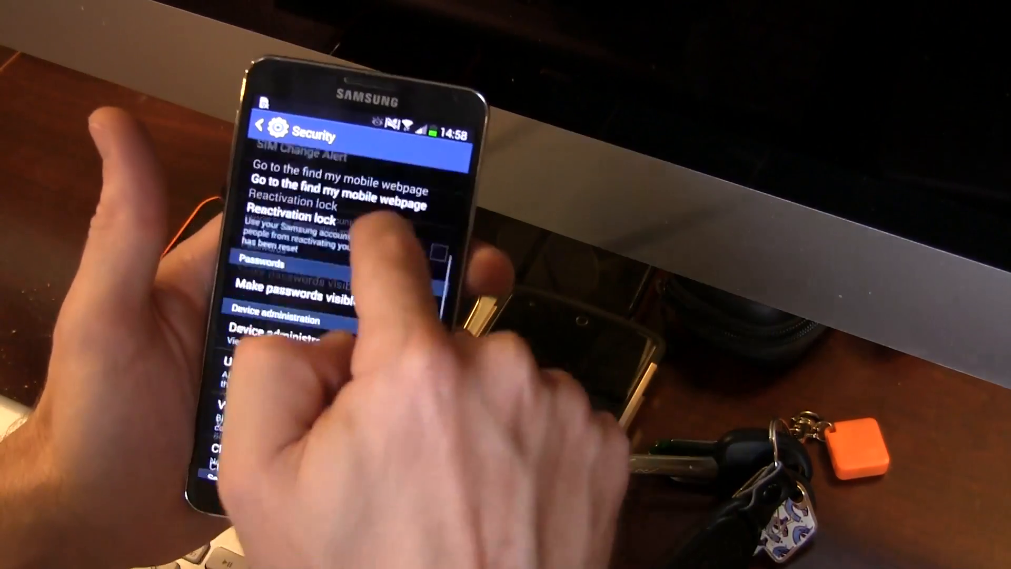
pyautogui.scroll(-3)
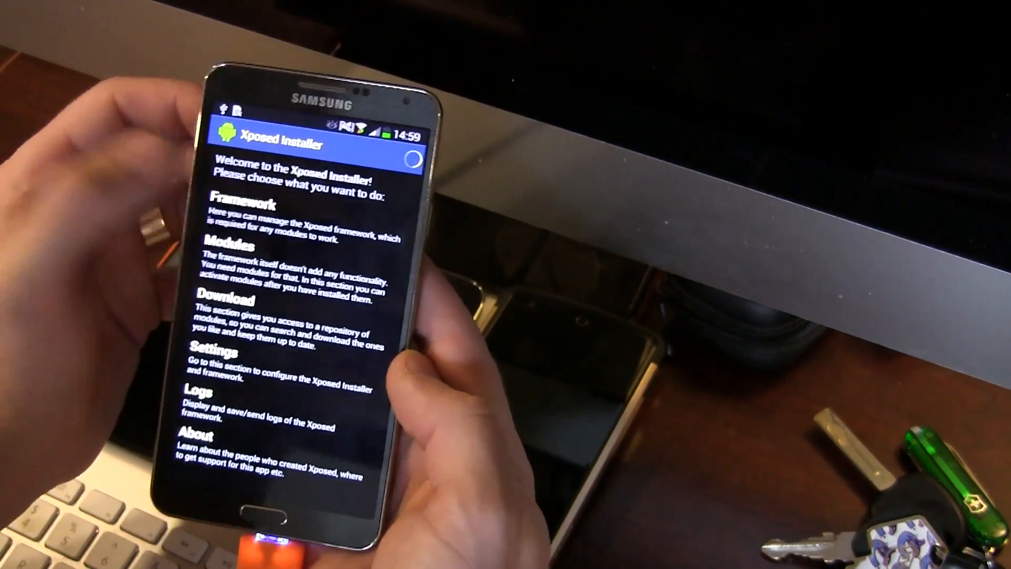
# Step: Install the Xposed framework from the Framework section and dismiss the result dialog
pyautogui.click(233, 210)
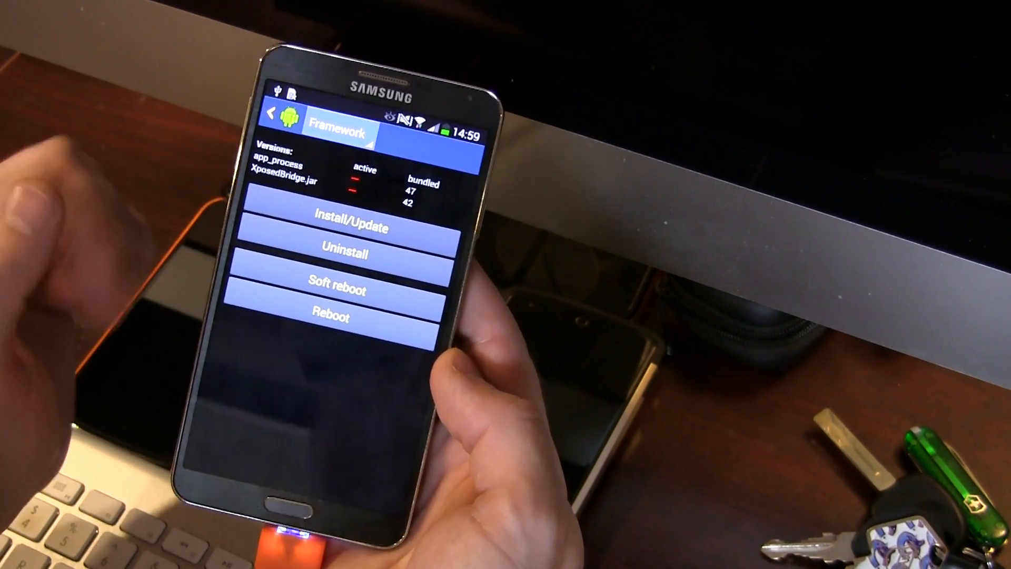
pyautogui.click(346, 230)
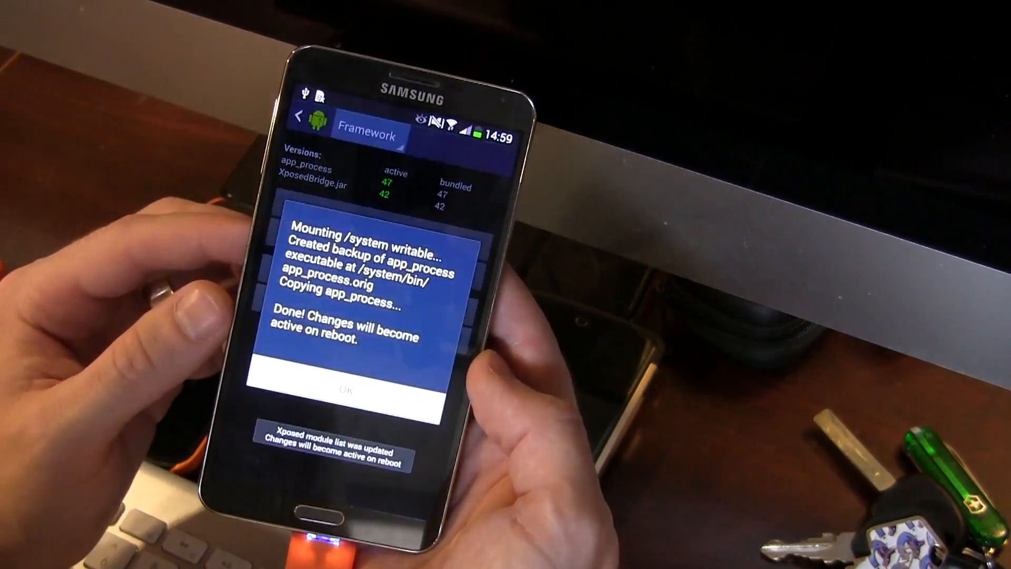
pyautogui.click(344, 388)
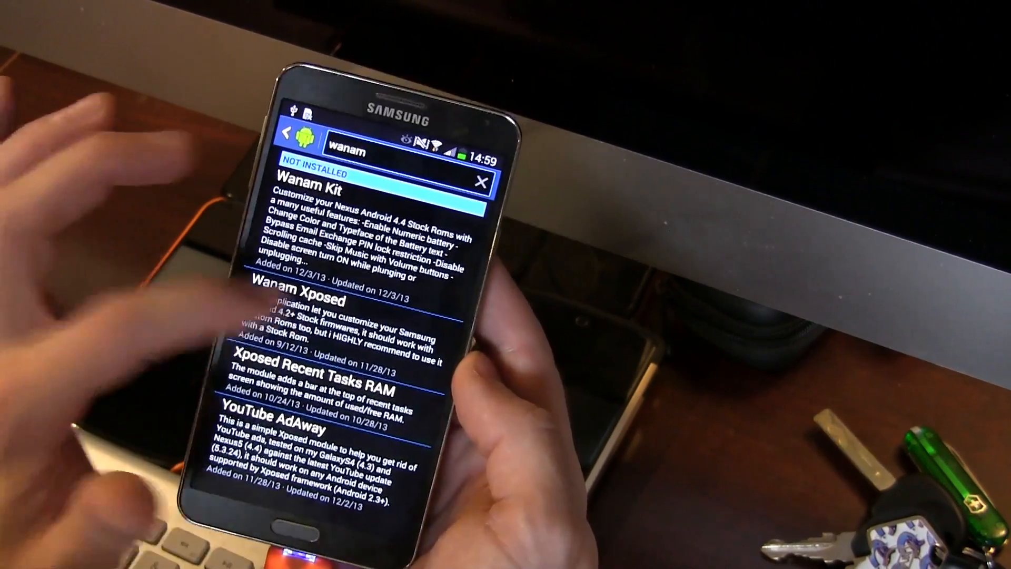
# Step: Open the Wanam Xposed result from the download search
pyautogui.click(296, 300)
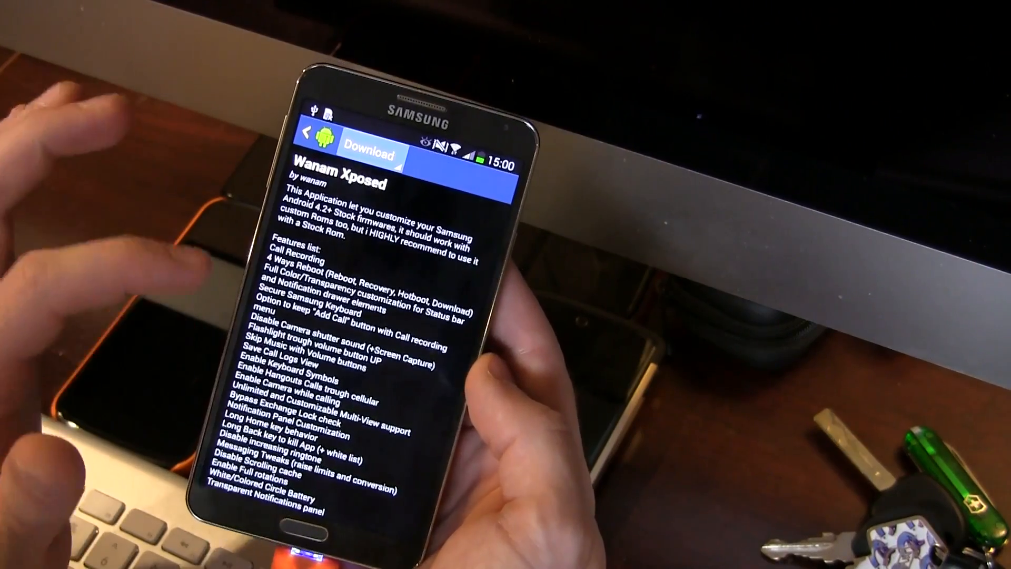
# Step: Scroll through the Wanam Xposed description and features list
pyautogui.scroll(-3)
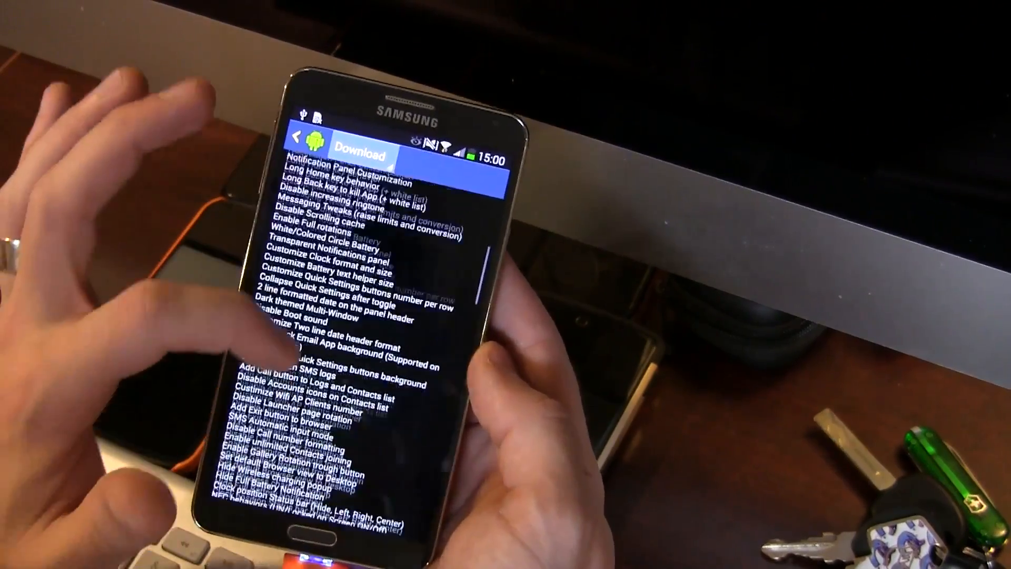
pyautogui.scroll(-3)
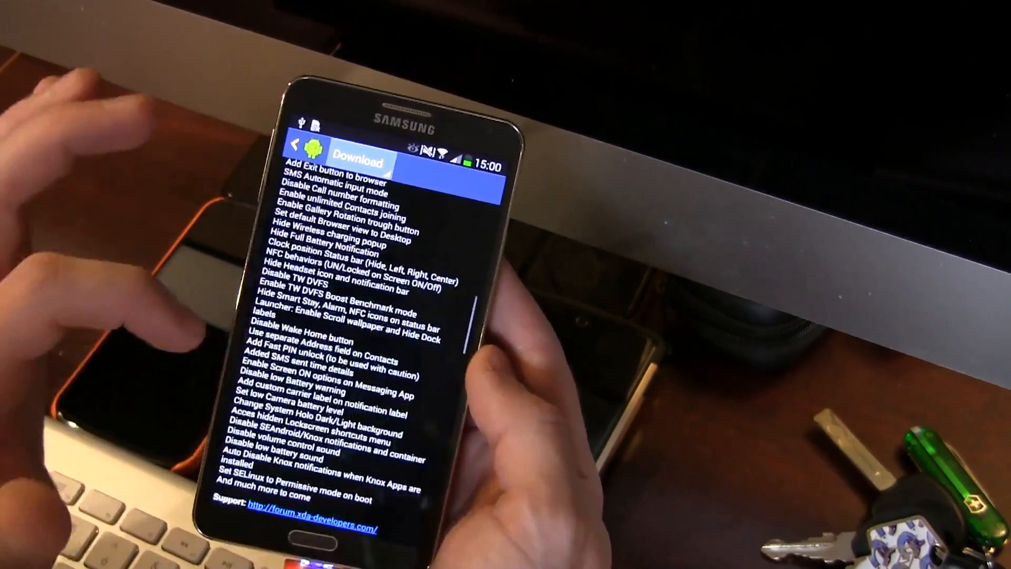
pyautogui.scroll(-3)
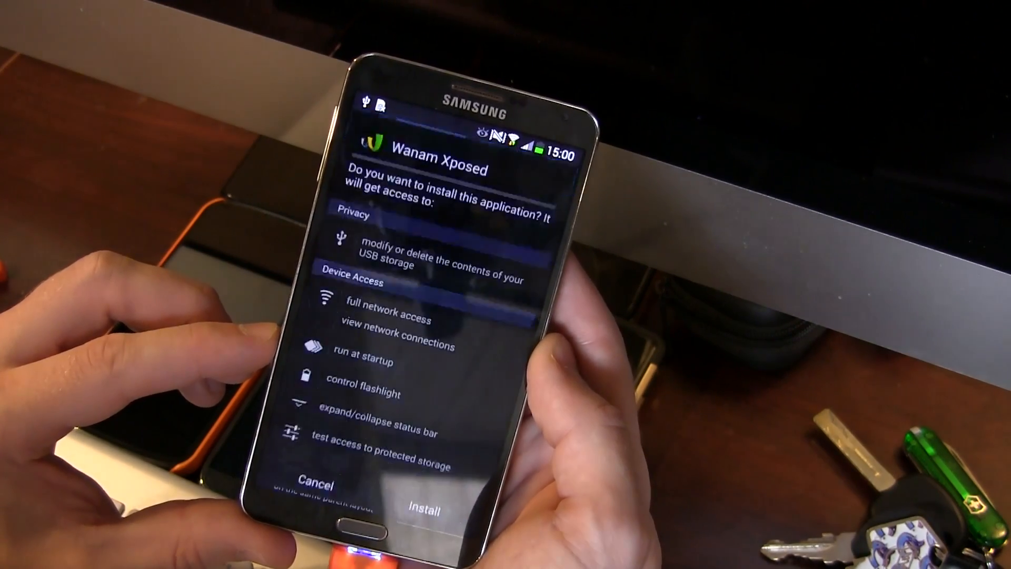
# Step: Install Wanam Xposed 2.5.0, then tick it in the Modules list
pyautogui.click(423, 511)
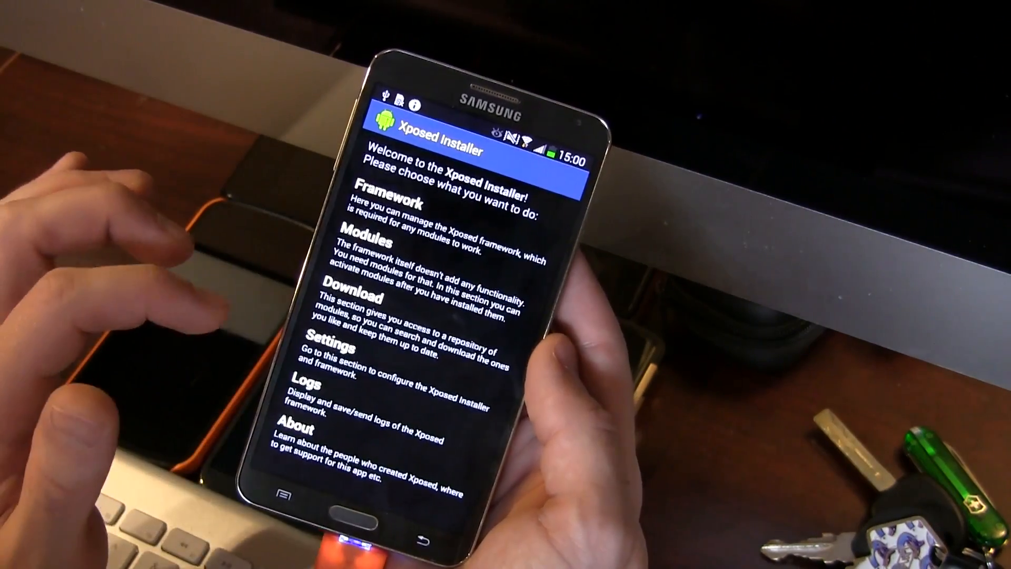
pyautogui.click(362, 243)
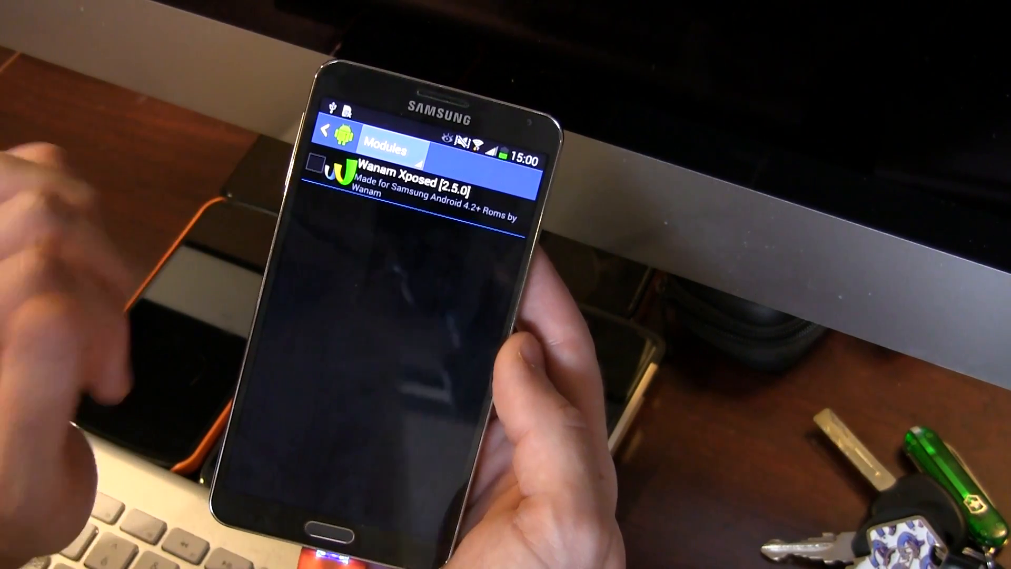
pyautogui.click(316, 164)
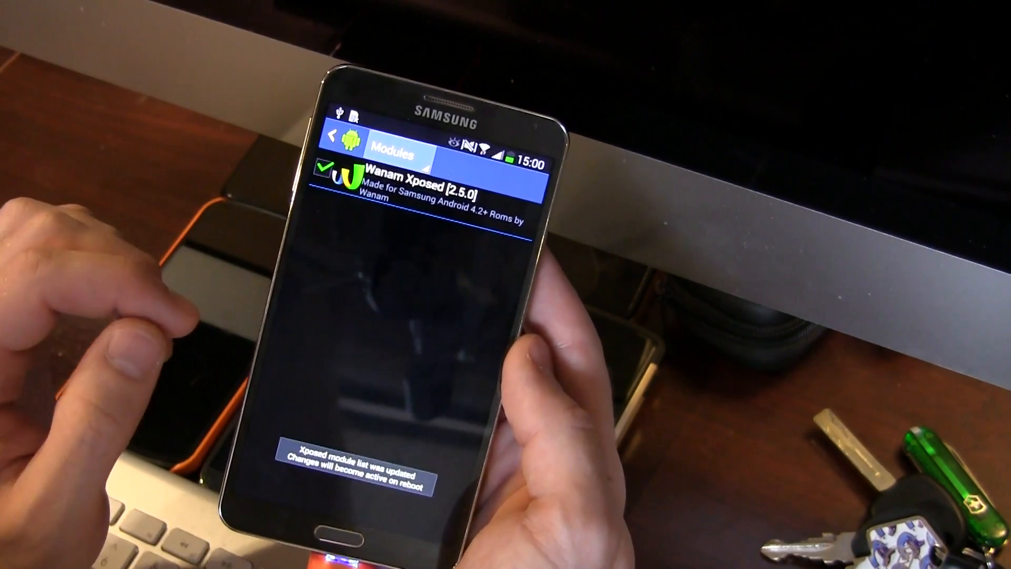